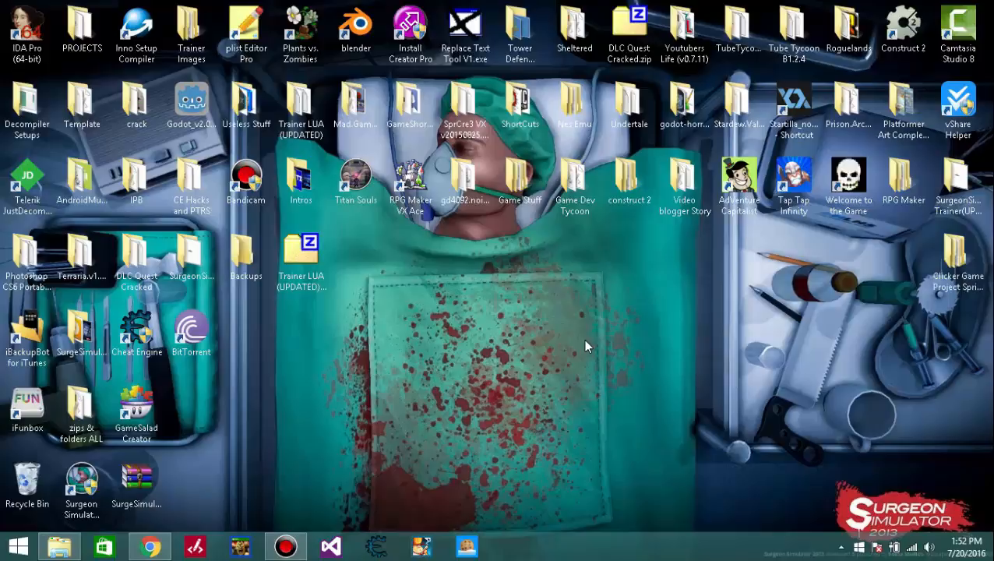
- Open the Trainer LUA (UPDATED) folder, select the four older scripts, and open assembly button.txt
left_click(300, 105)
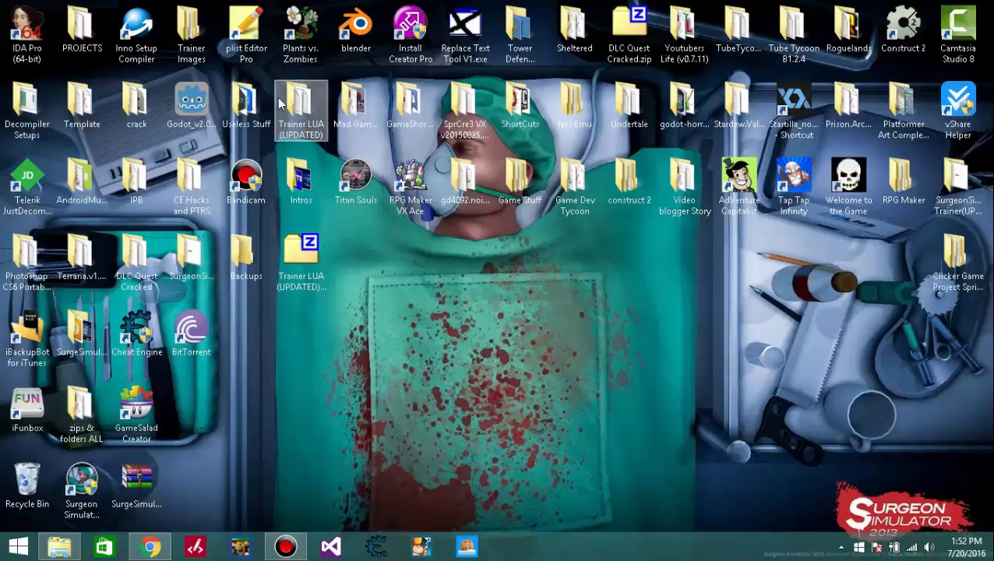
double_click(301, 105)
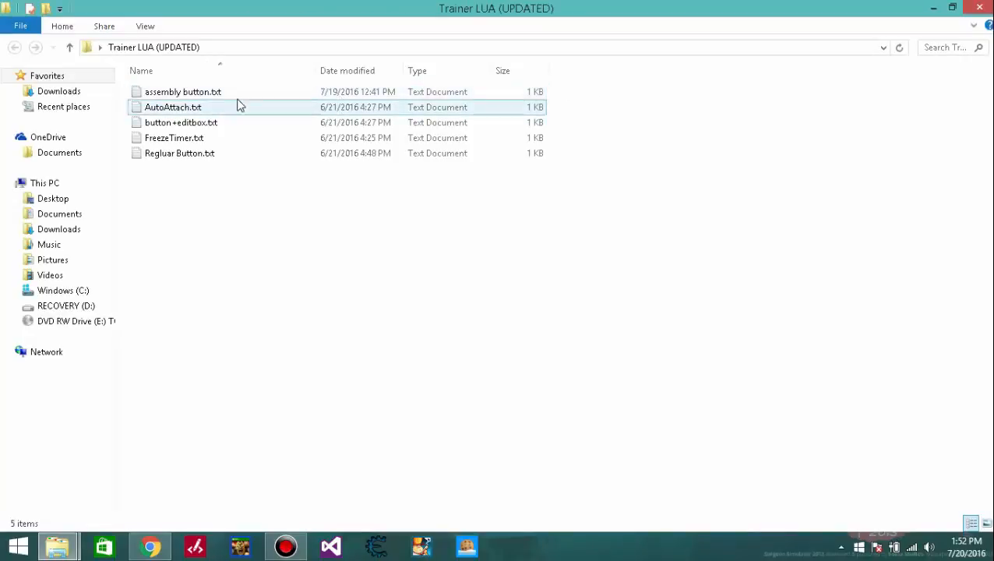
left_click_drag(198, 101, 209, 183)
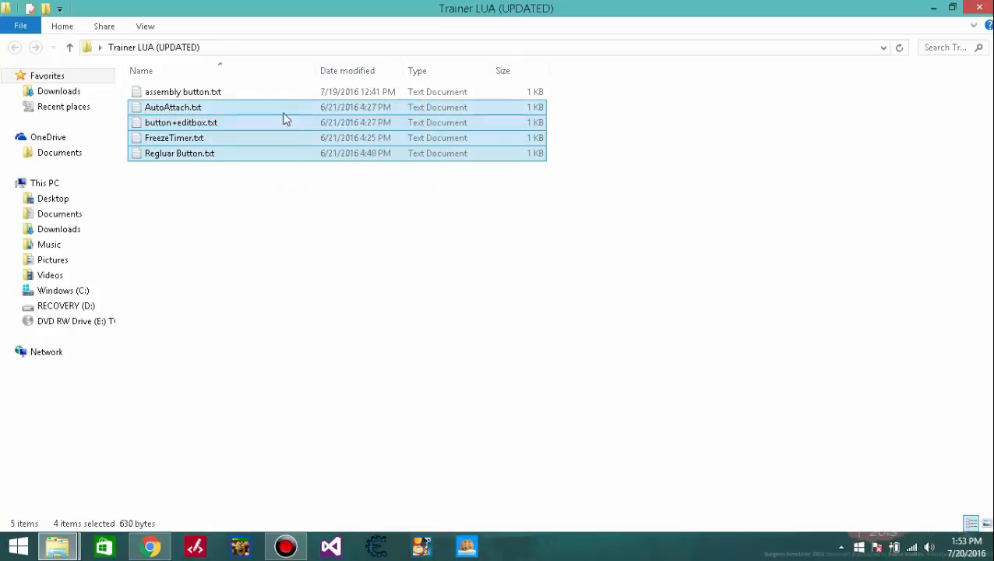
double_click(182, 91)
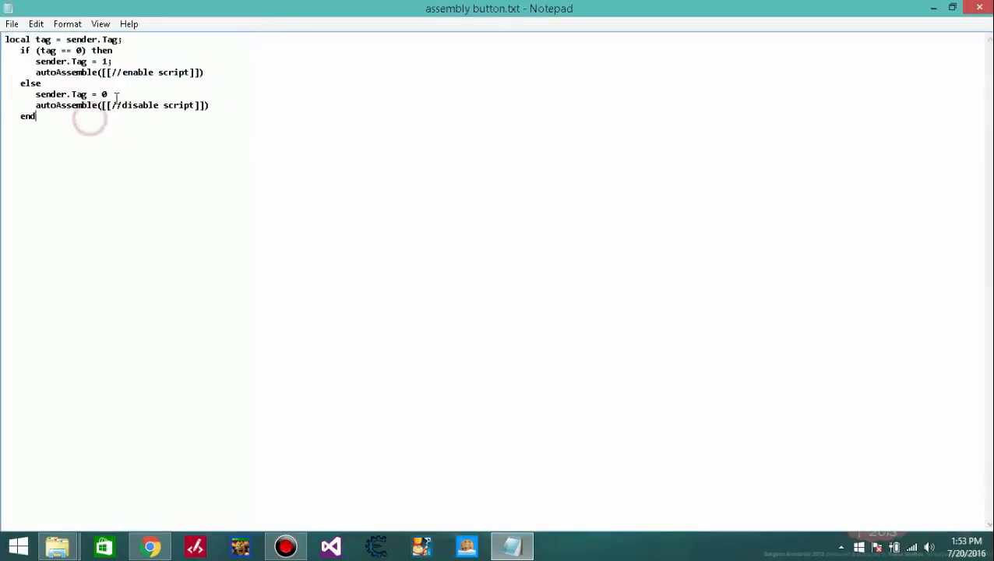
- Highlight the //enable script placeholder in assembly button.txt, then deselect it
left_click_drag(114, 72, 183, 72)
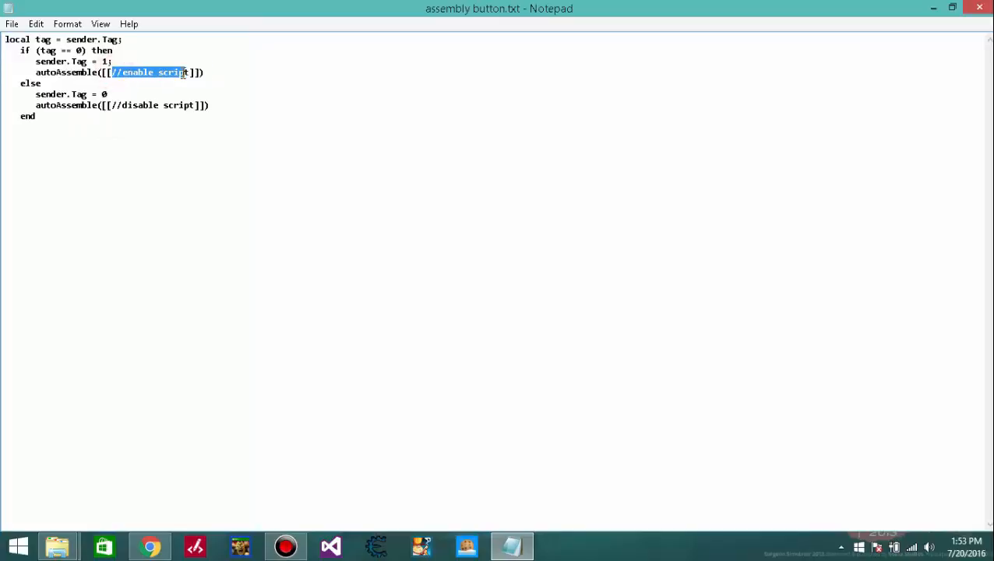
left_click(189, 105)
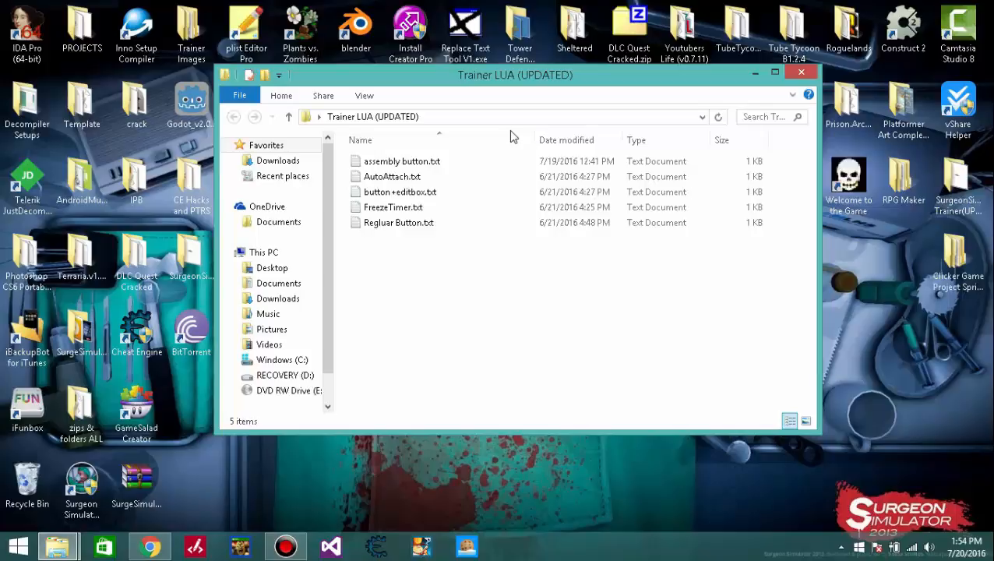
- Close the Trainer LUA (UPDATED) folder window to reveal the desktop
left_click(800, 71)
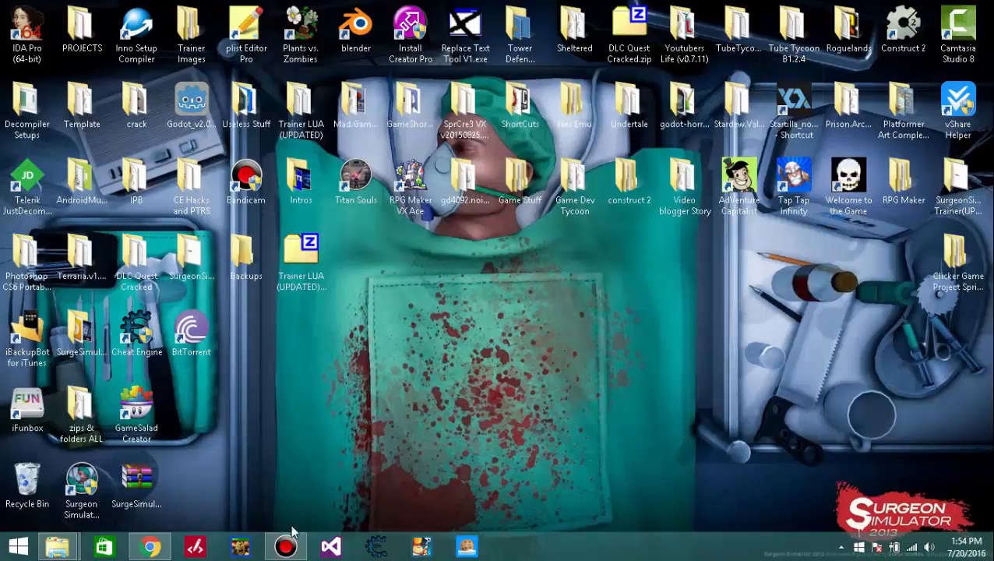
mouse_move(661, 396)
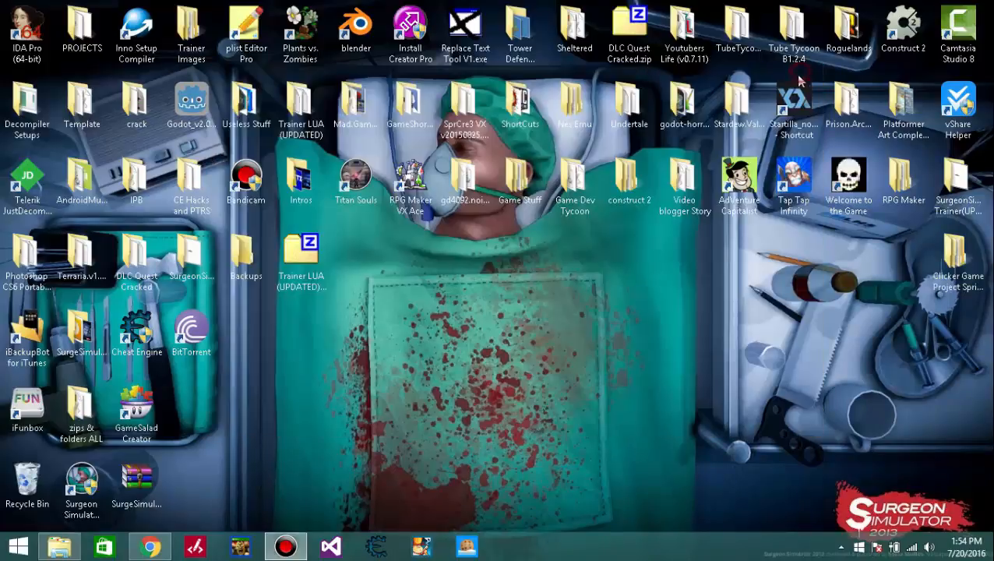
mouse_move(596, 338)
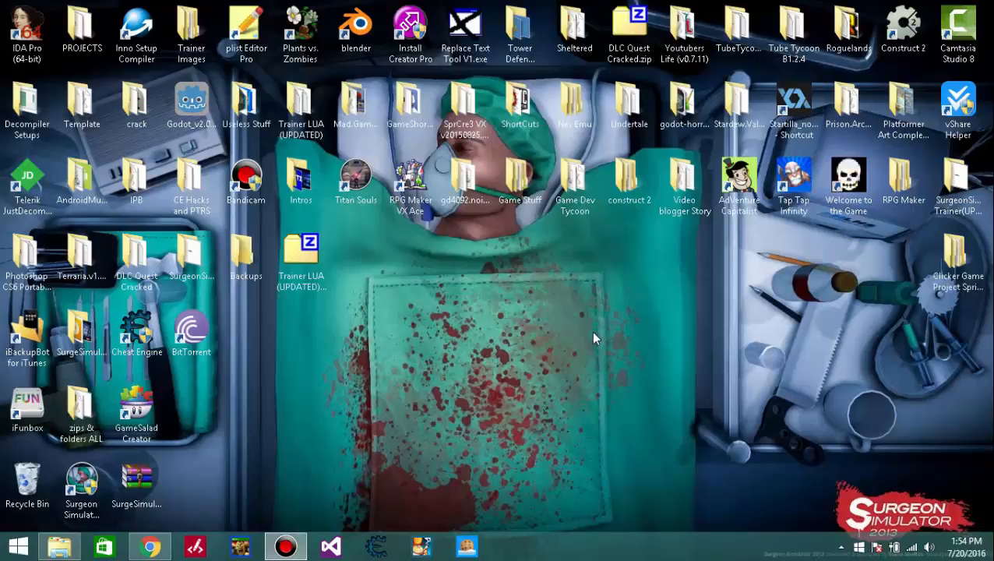